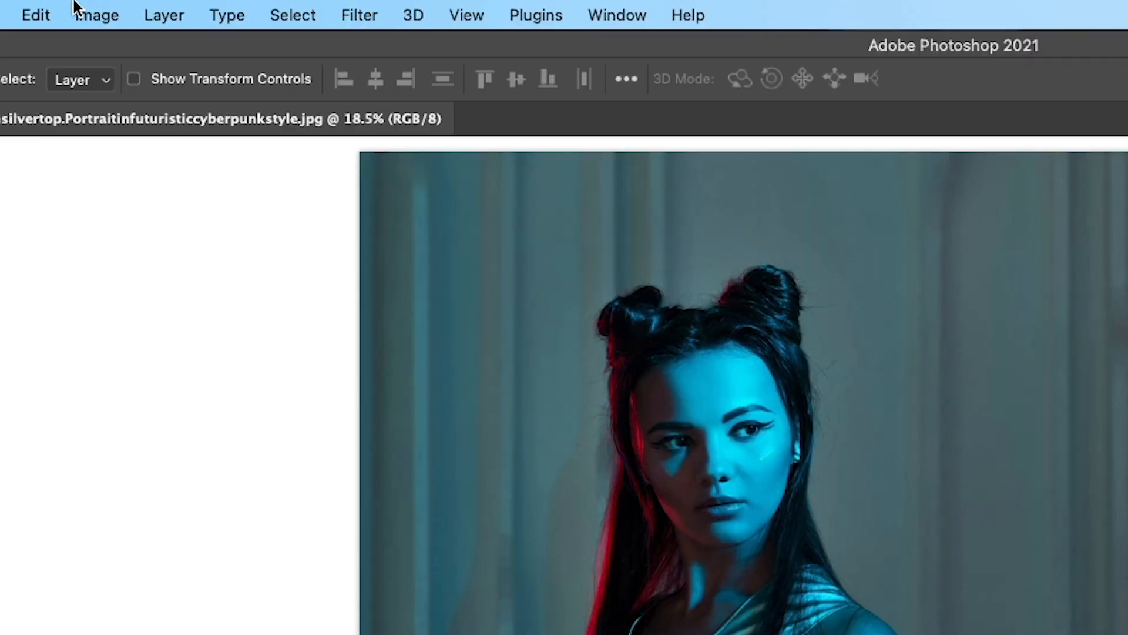
# Step: Desaturate the cyberpunk portrait via Image > Adjustments > Desaturate
pyautogui.click(96, 14)
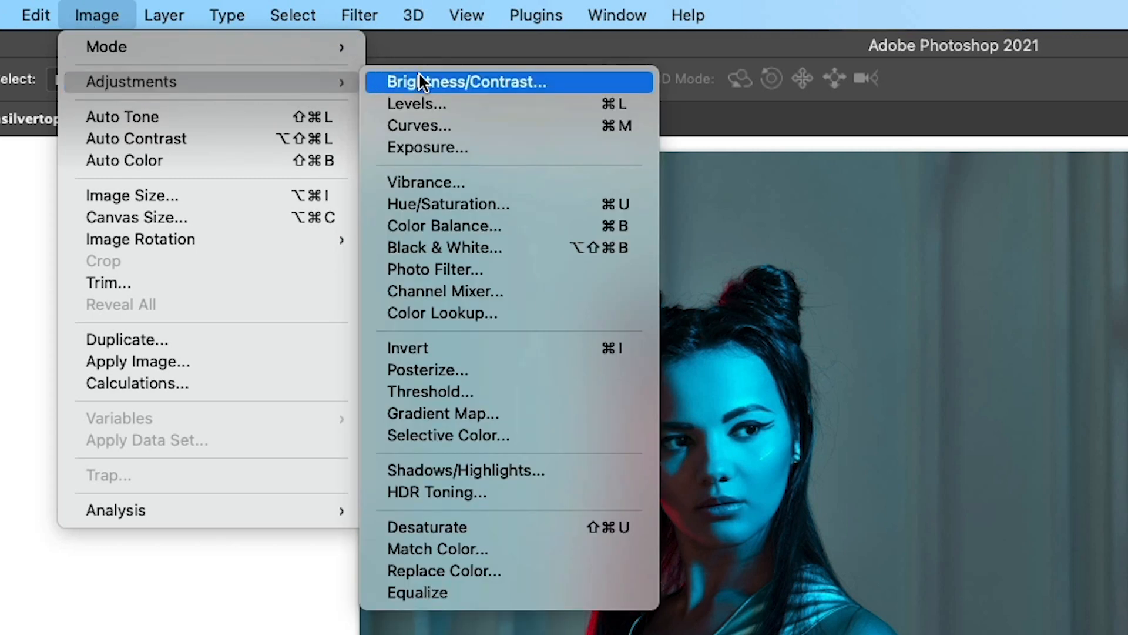
pyautogui.moveTo(536, 526)
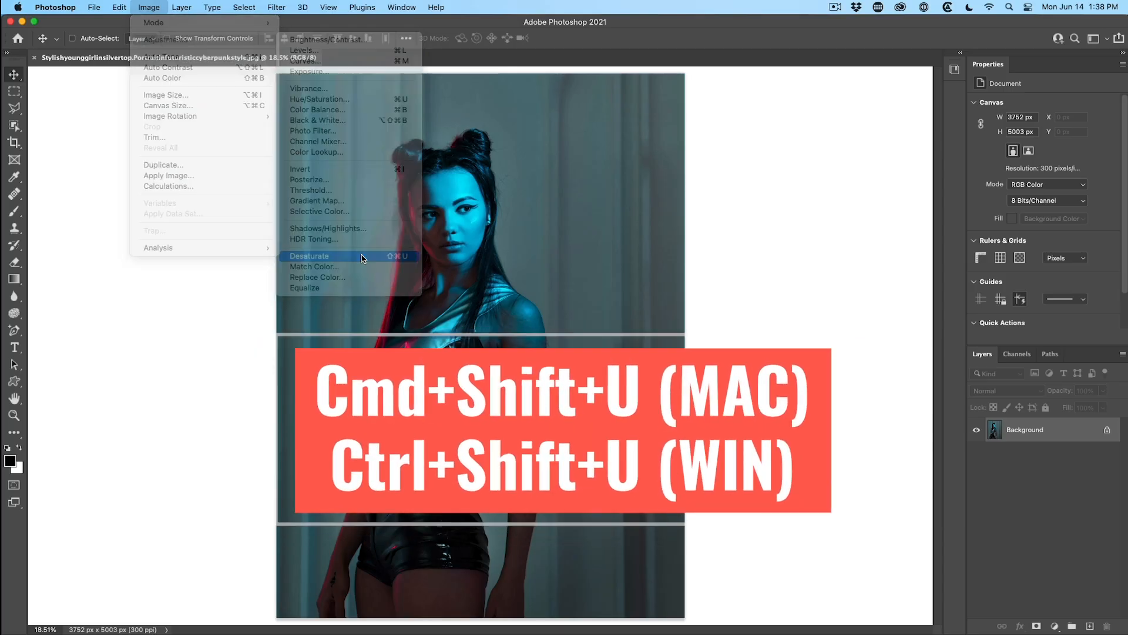
pyautogui.click(309, 256)
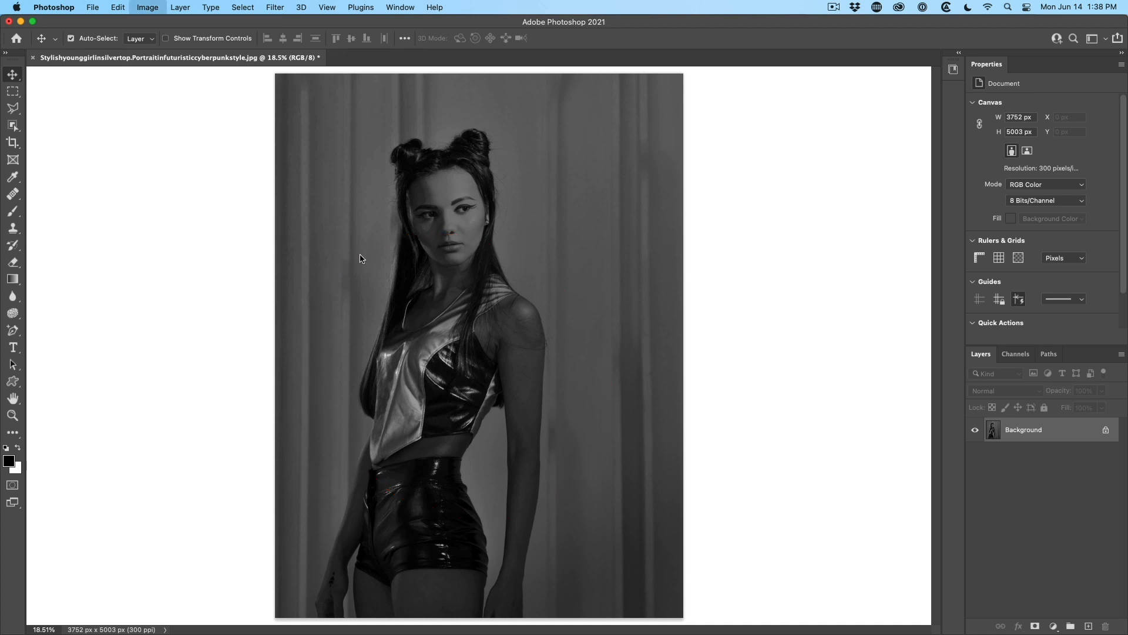
# Step: Apply a Levels adjustment with white input 131 and midtone 0.85 for more punch
pyautogui.click(147, 7)
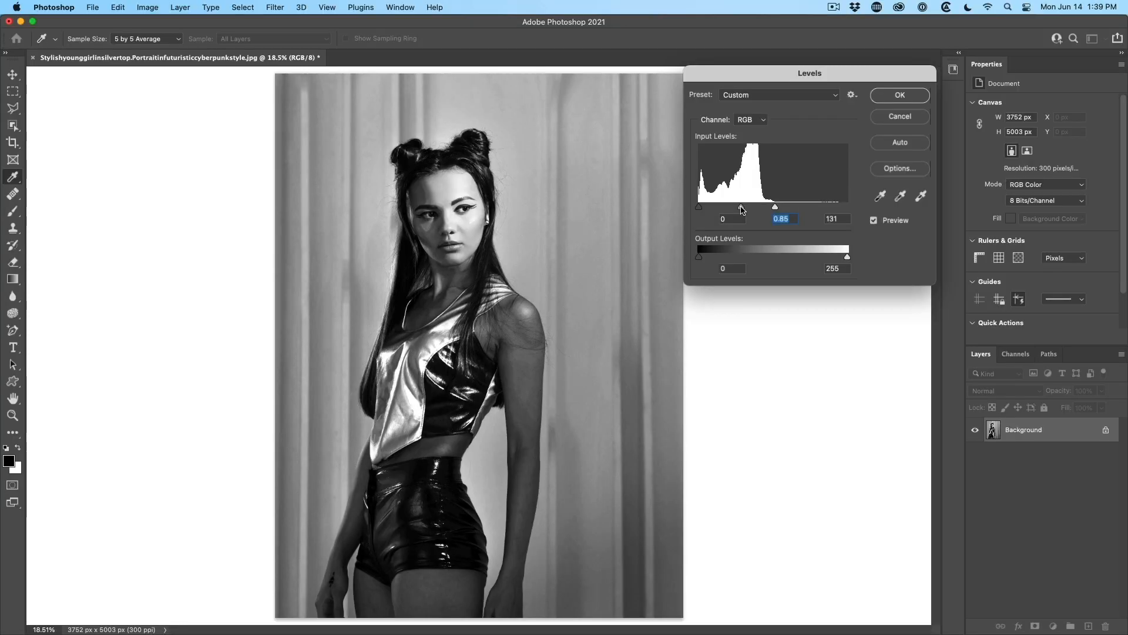
pyautogui.click(898, 95)
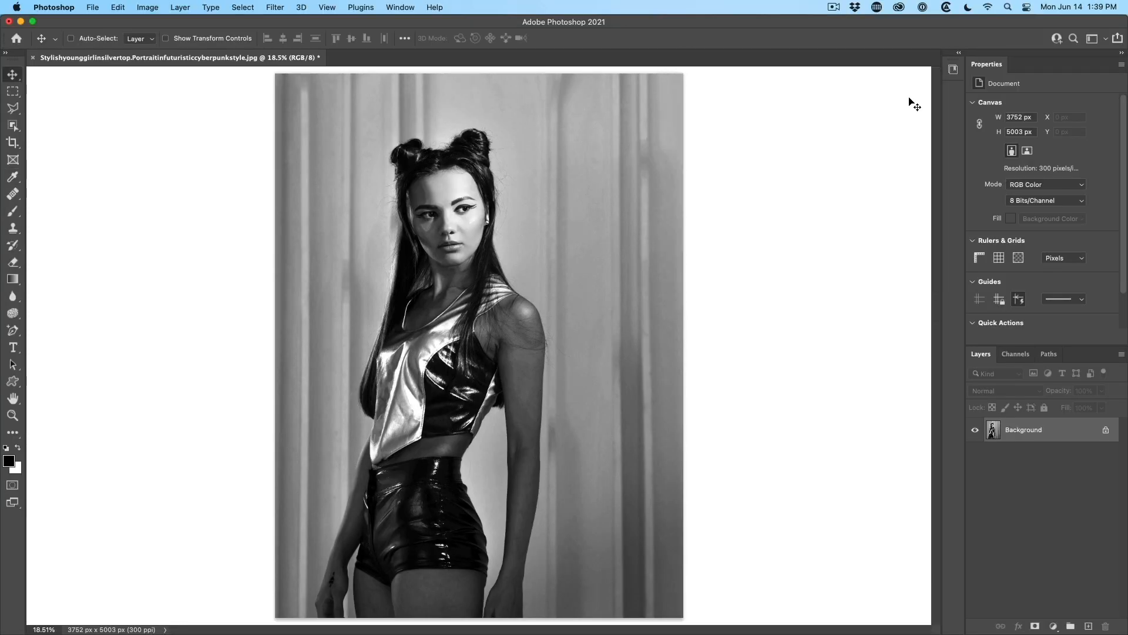
pyautogui.moveTo(576, 332)
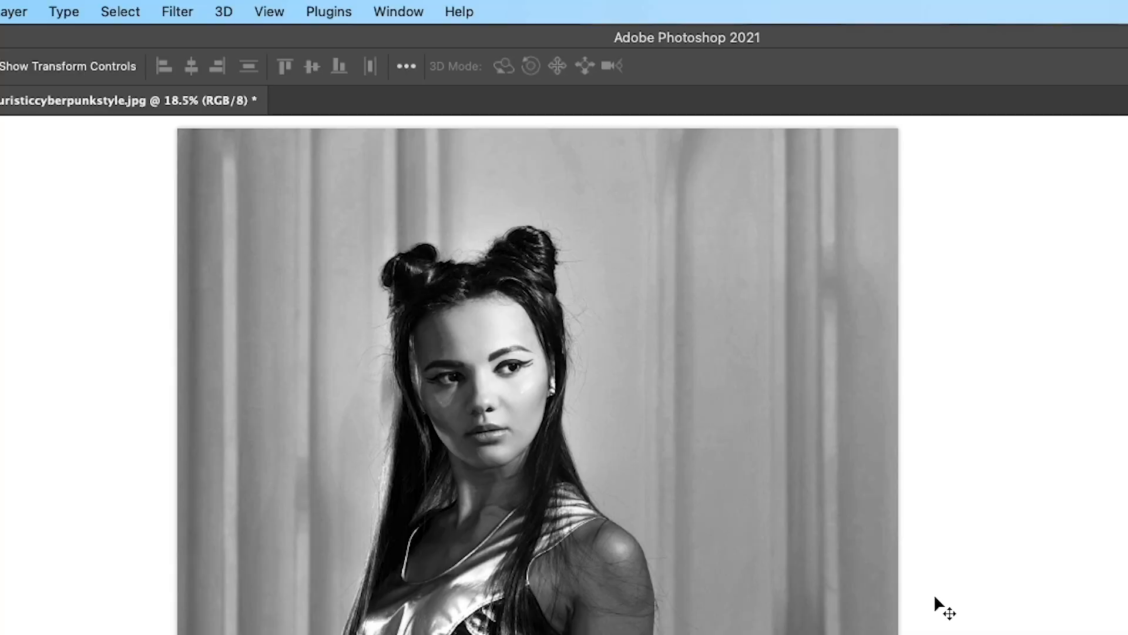
# Step: Enter Neural Filters and switch on Colorize for the grayscale portrait
pyautogui.click(176, 12)
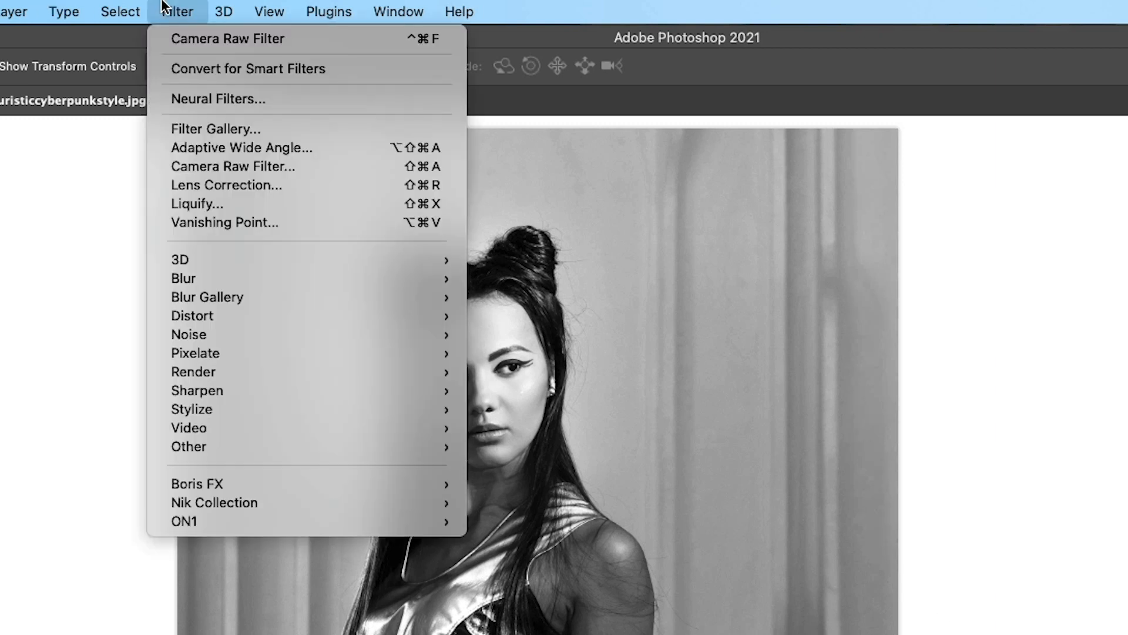
pyautogui.moveTo(218, 113)
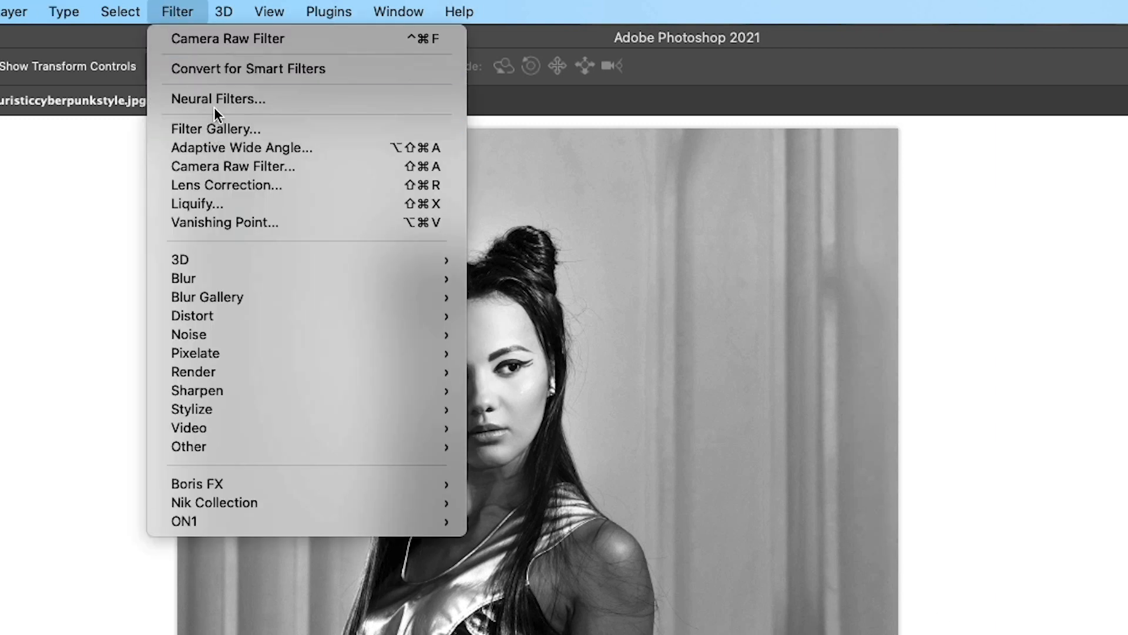
pyautogui.click(217, 99)
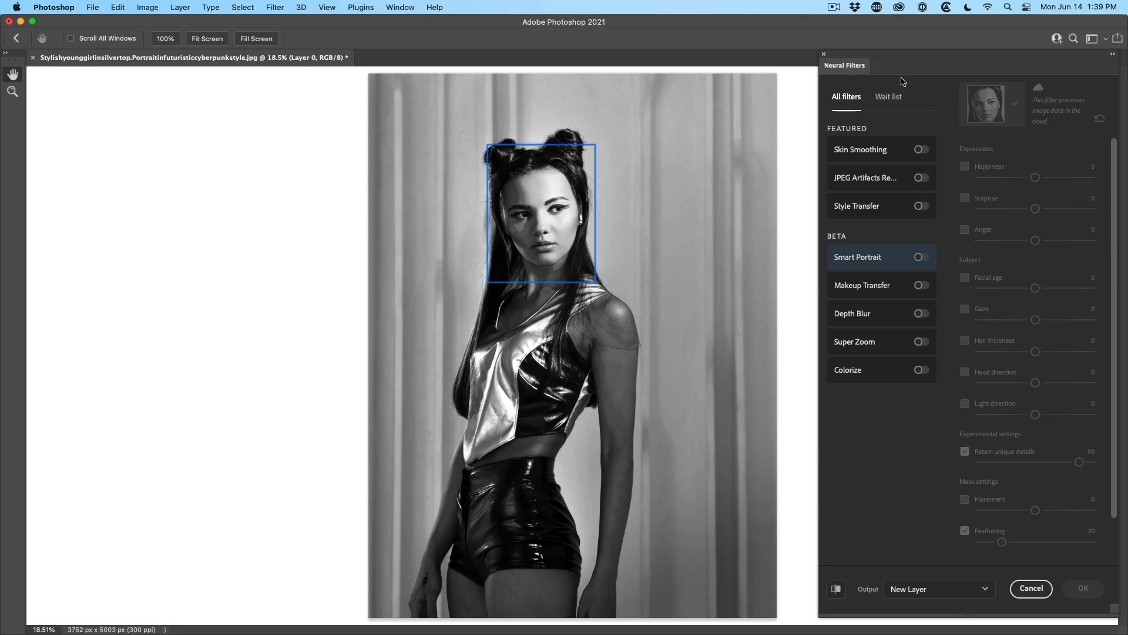
pyautogui.moveTo(789, 113)
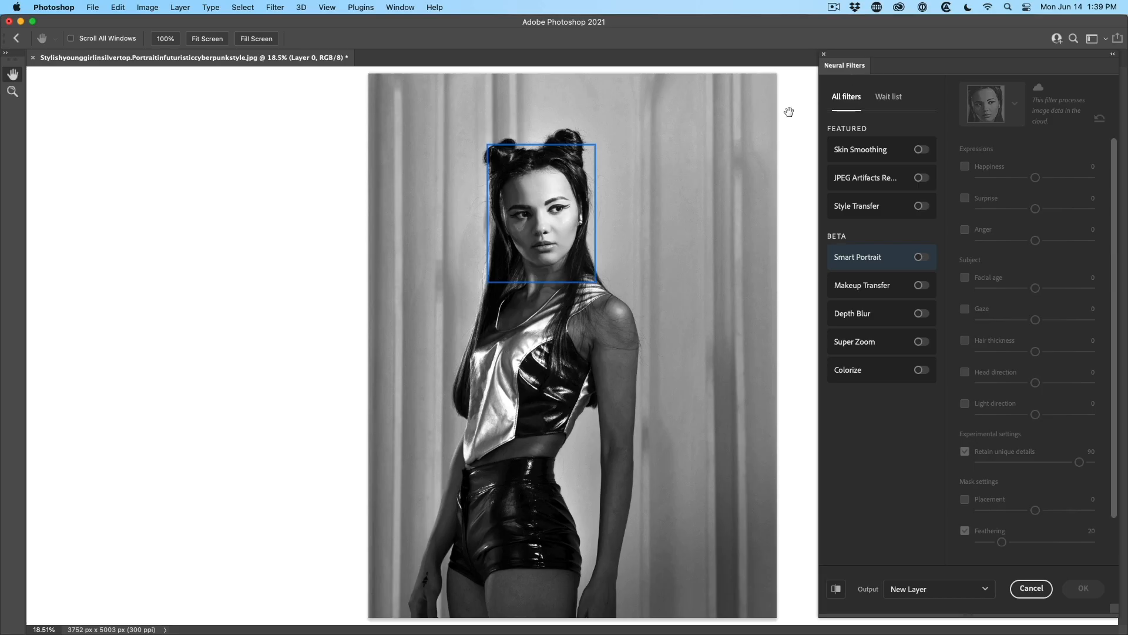
pyautogui.click(922, 369)
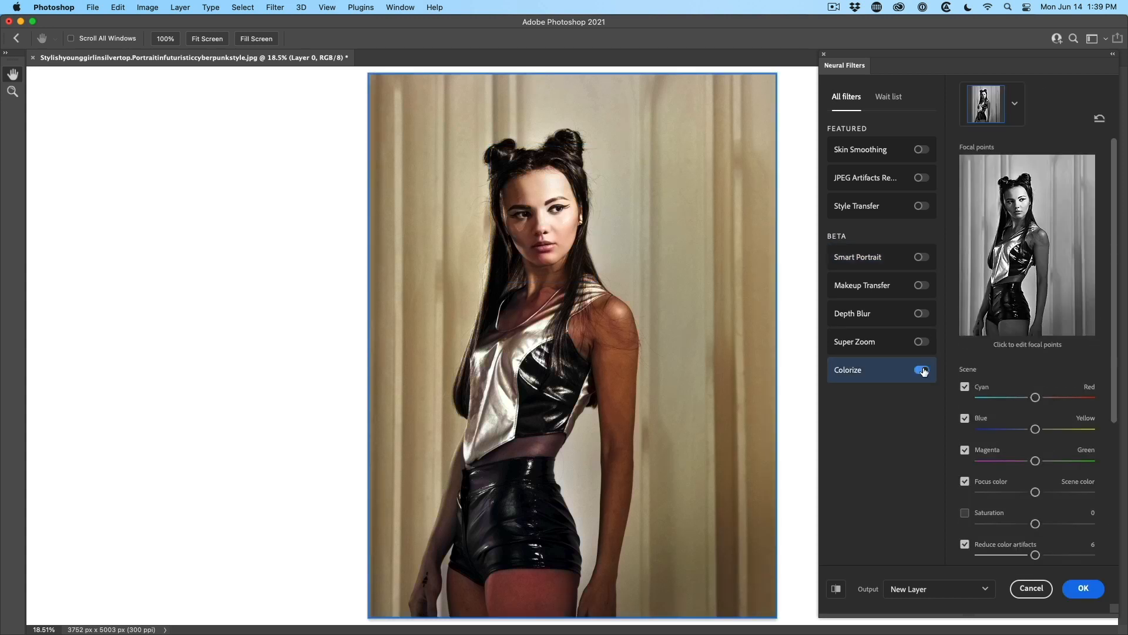
# Step: Tweak the Colorize colour balance sliders and commit the result as a new layer
pyautogui.click(923, 369)
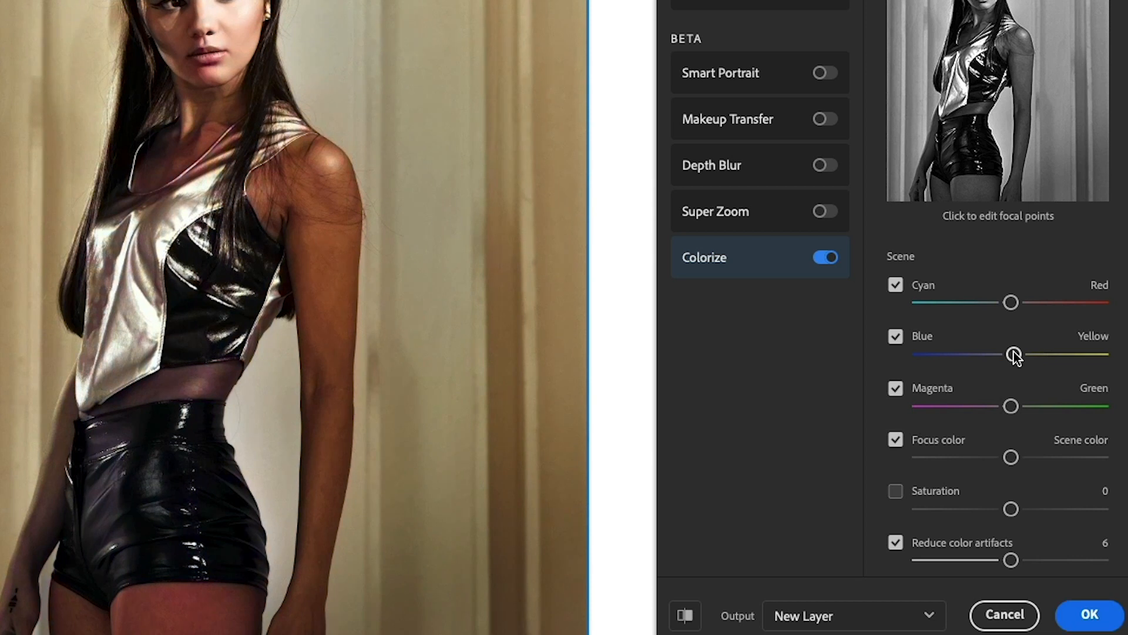
pyautogui.moveTo(1018, 323)
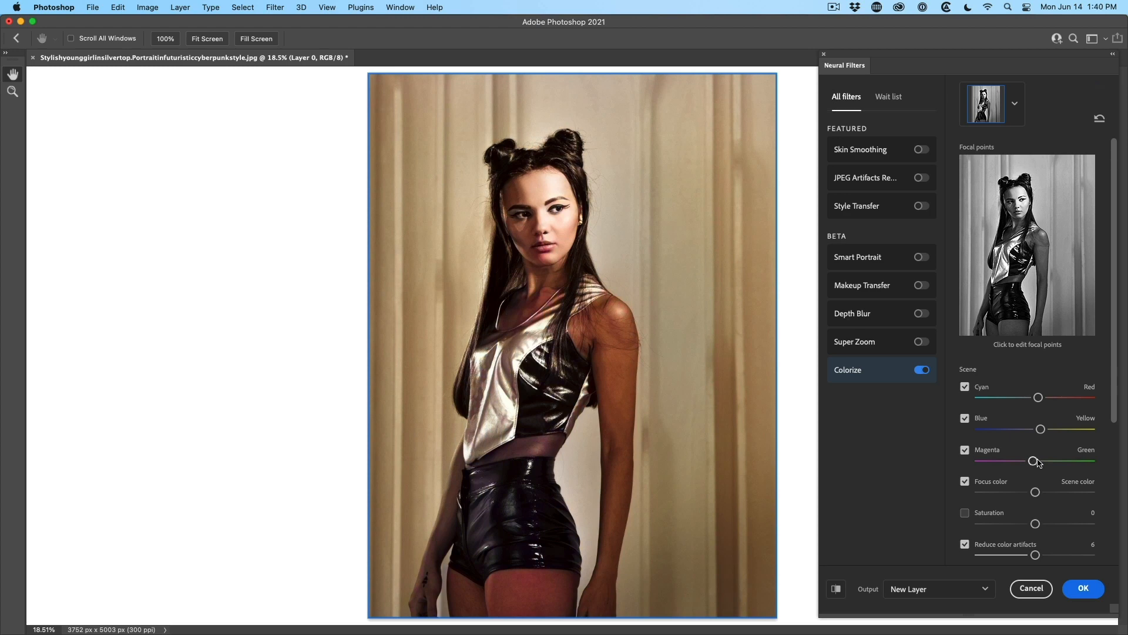
pyautogui.click(1083, 588)
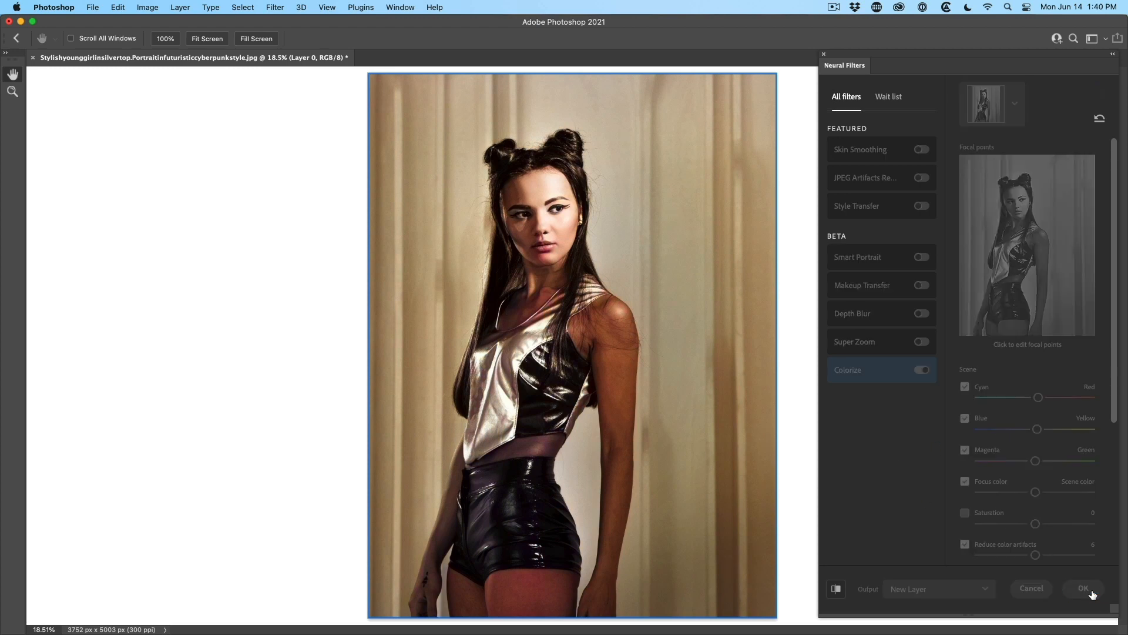
pyautogui.click(1083, 588)
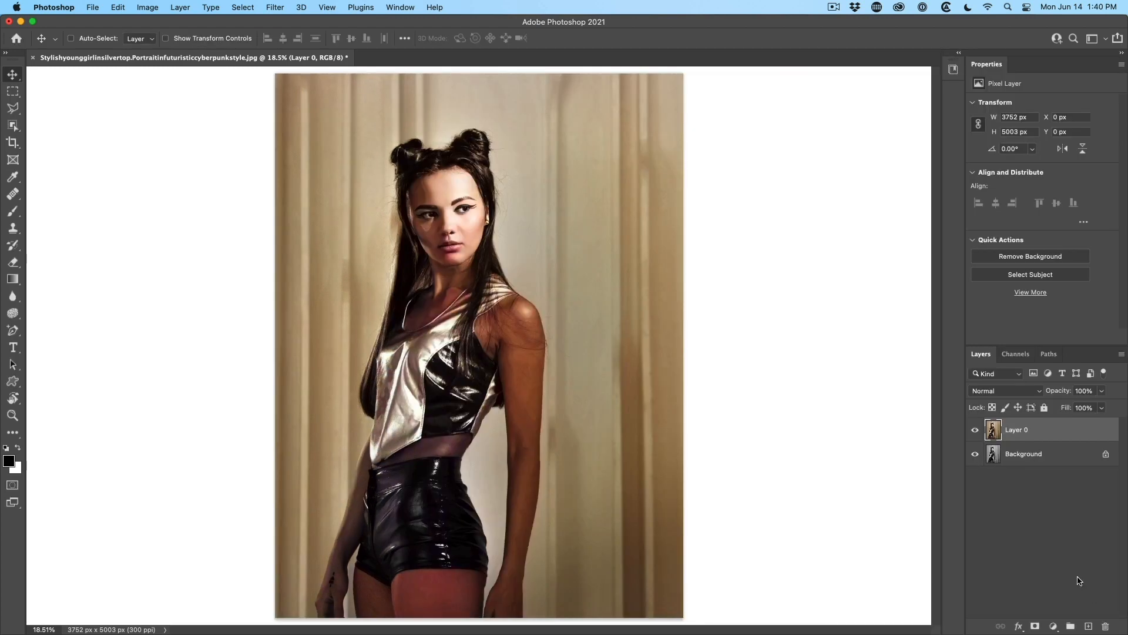
pyautogui.click(302, 57)
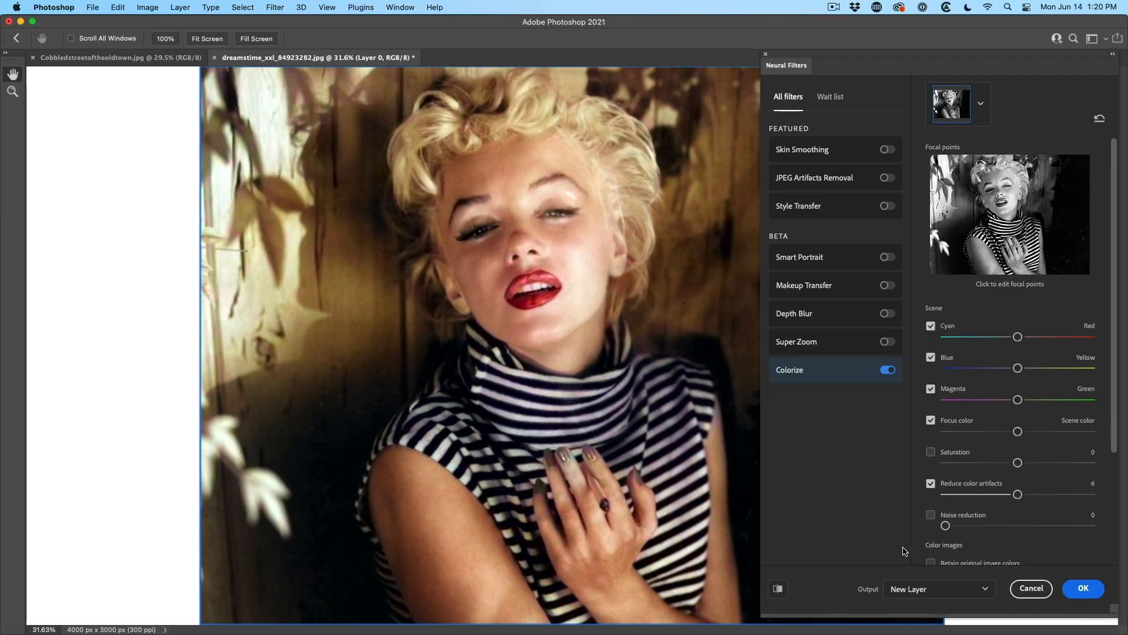
# Step: Switch to Cobbledstreetoftheoldtown.jpg and enable Depth Blur in Neural Filters
pyautogui.click(108, 58)
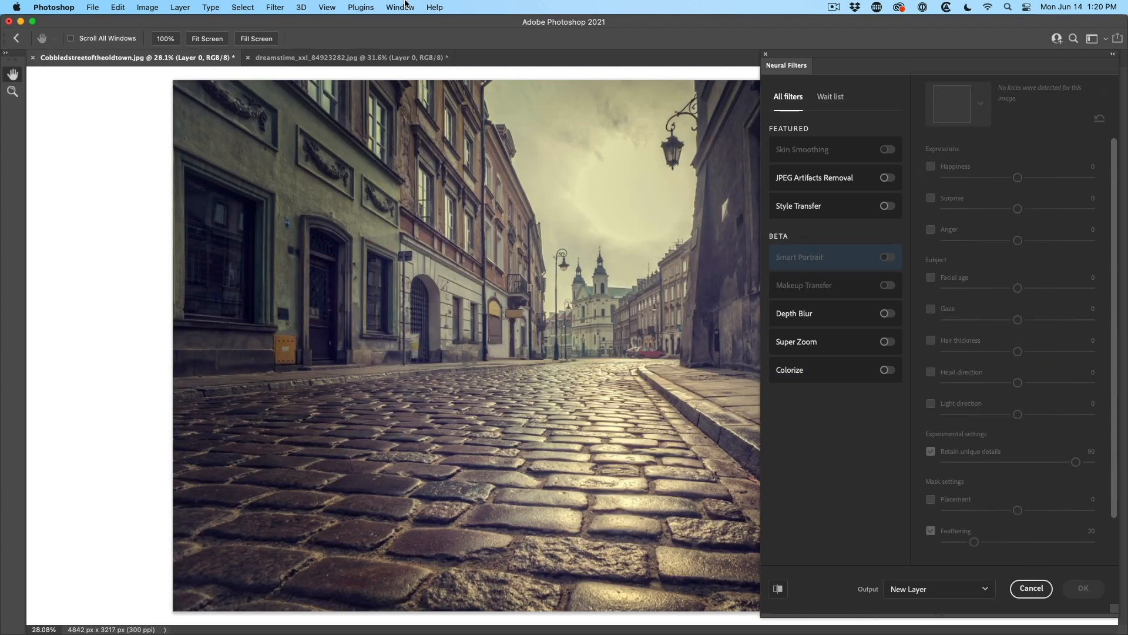
pyautogui.moveTo(850, 314)
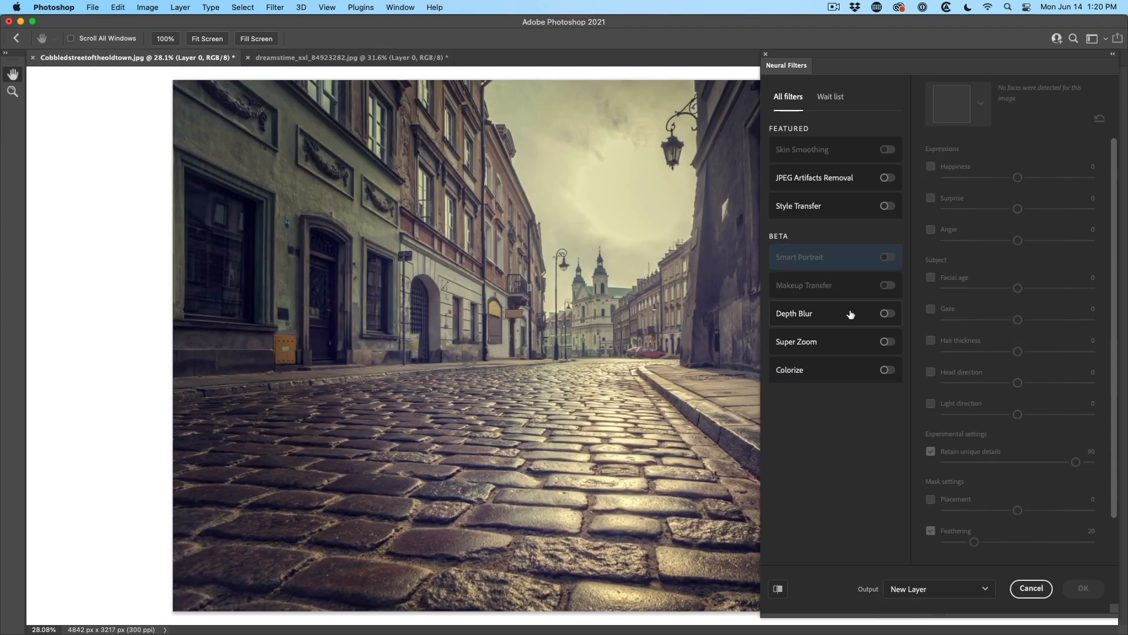
pyautogui.click(922, 313)
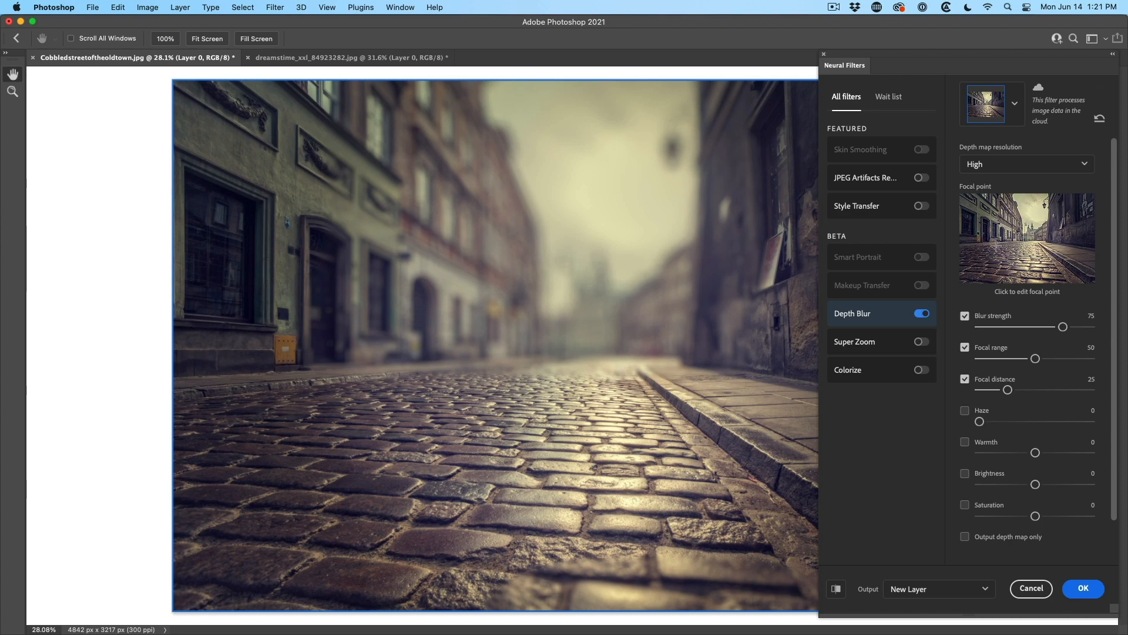